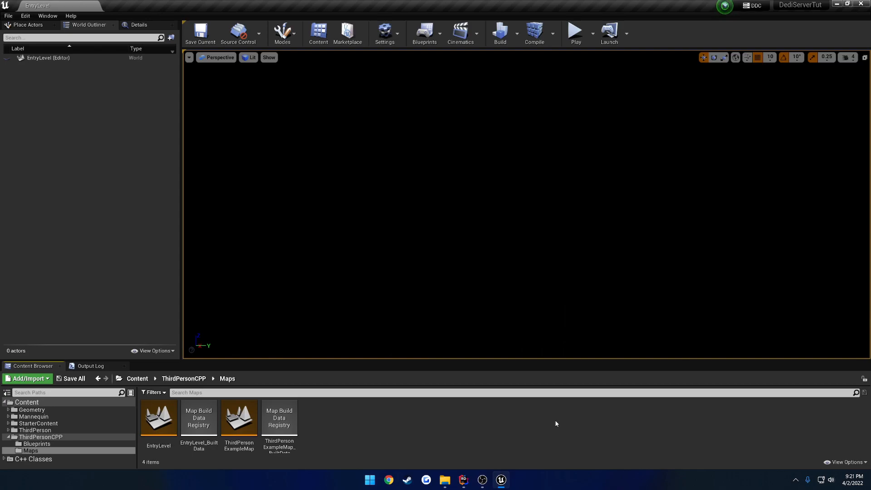
Load ThirdPersonExampleMap from the Content Browser and save the current level
{"action": "double_click", "coordinate": [239, 417]}
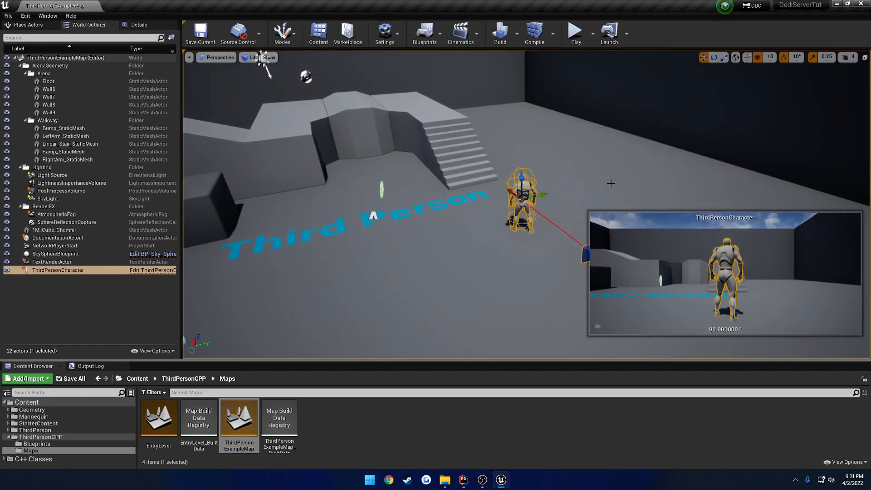
{"action": "left_click", "coordinate": [8, 14]}
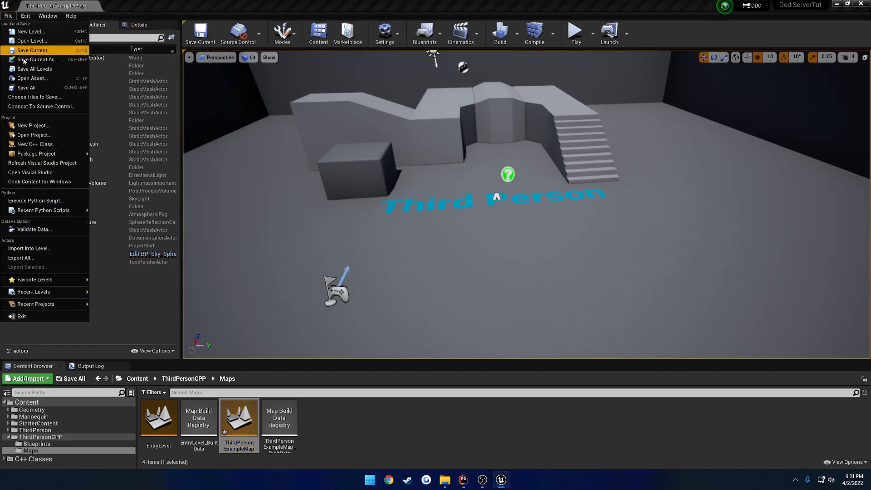
{"action": "left_click", "coordinate": [30, 50]}
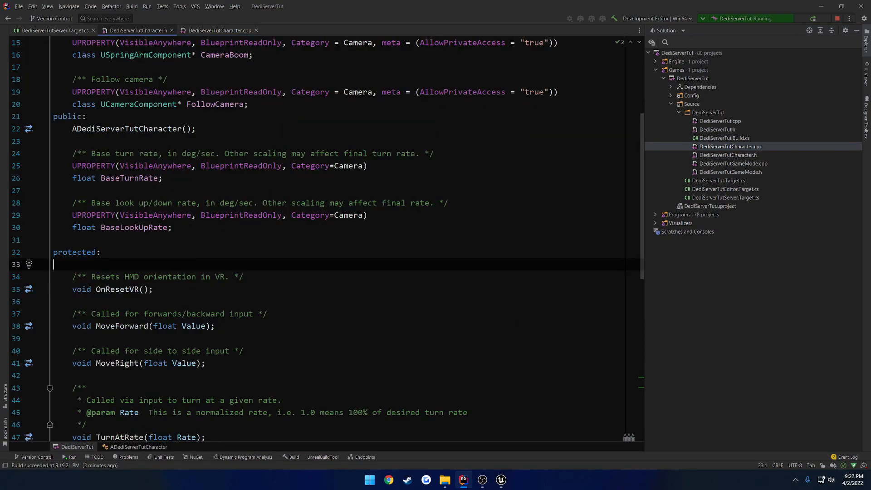
Add a BeginPlay() override to the character class via the completion suggestion
{"action": "type", "text": "Begin"}
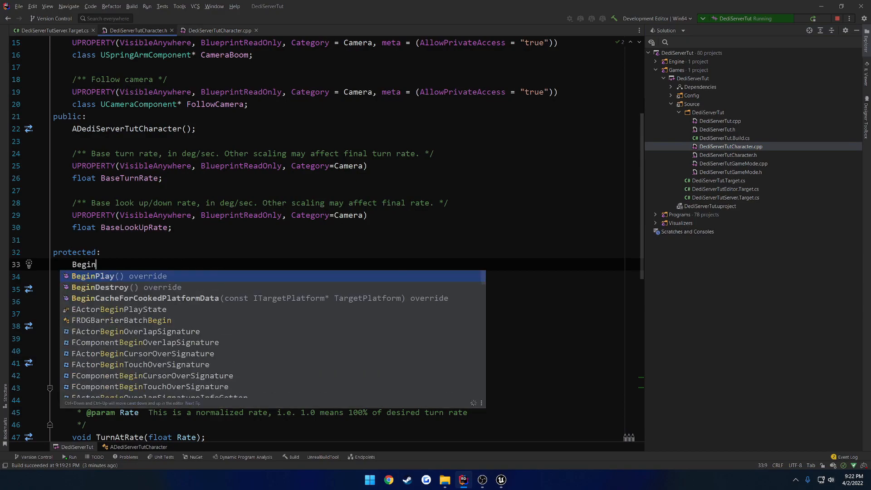
{"action": "left_click", "coordinate": [114, 276]}
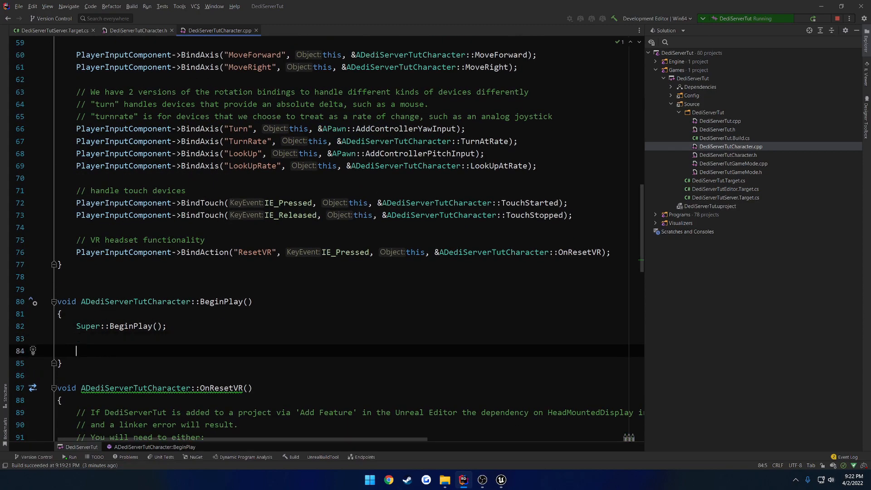
Write UE_LOG(LogTemp, Warning, TEXT("This Is Running...")) inside BeginPlay
{"action": "type", "text": "UE_LOG(L"}
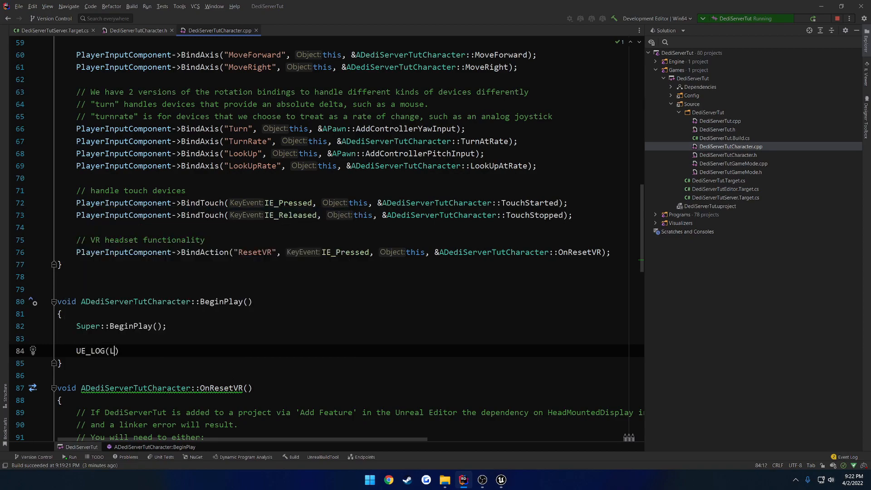
{"action": "type", "text": "ogTemp, Warning,"}
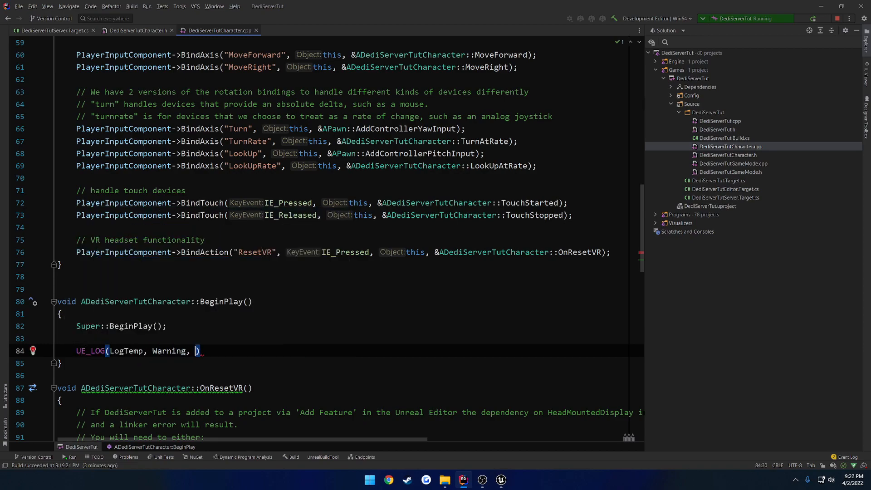
{"action": "type", "text": "TEXT(\"\")"}
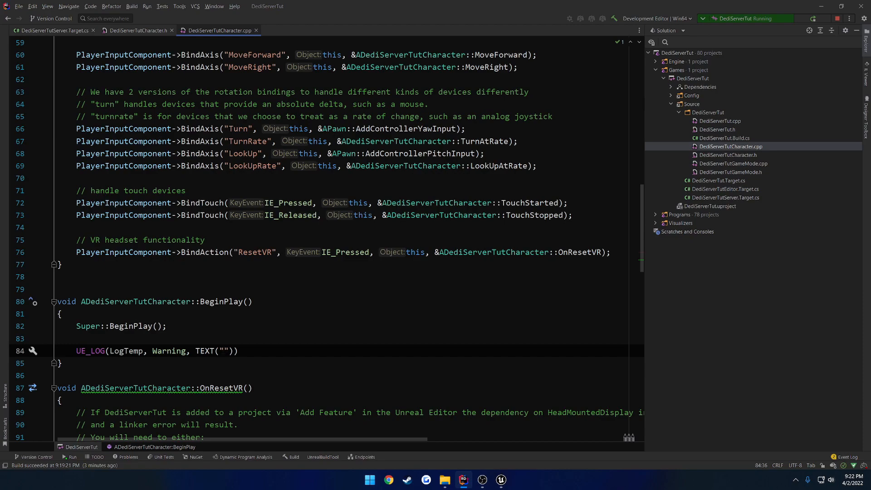
{"action": "type", "text": "This Is Running"}
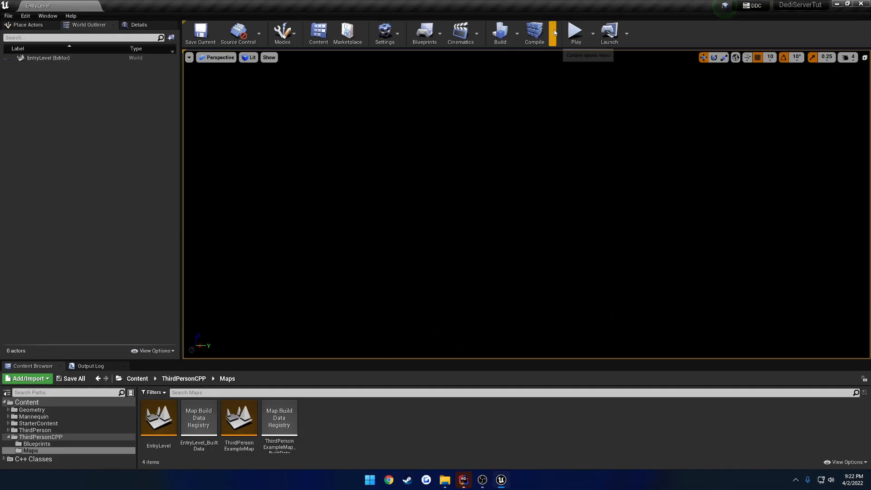
Check the Live Coding console, dismiss it, and show the Output Log
{"action": "left_click", "coordinate": [535, 31]}
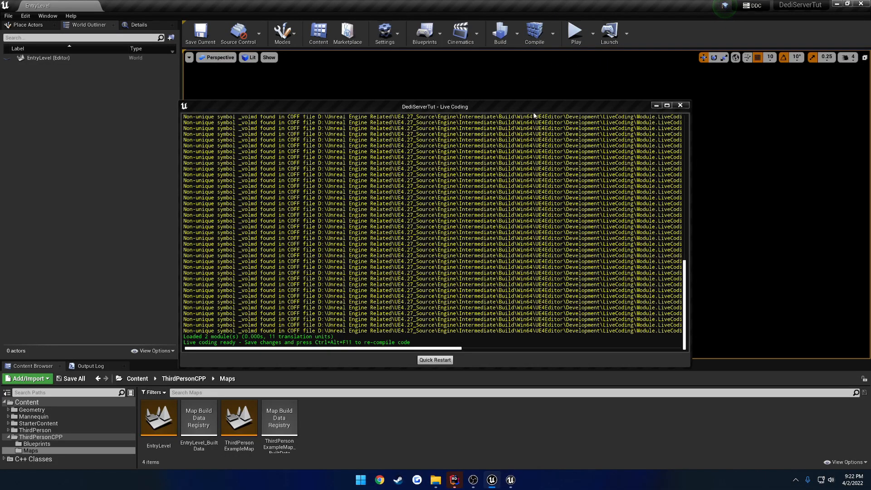
{"action": "mouse_move", "coordinate": [681, 106]}
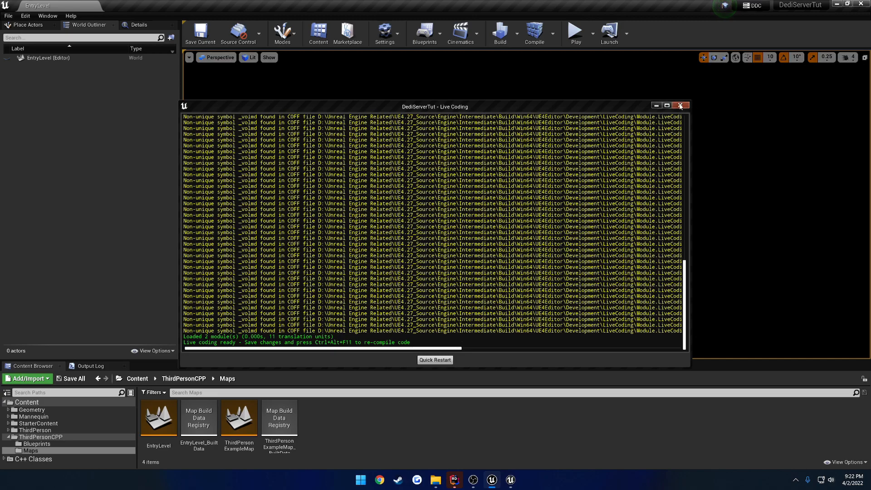
{"action": "left_click", "coordinate": [681, 106]}
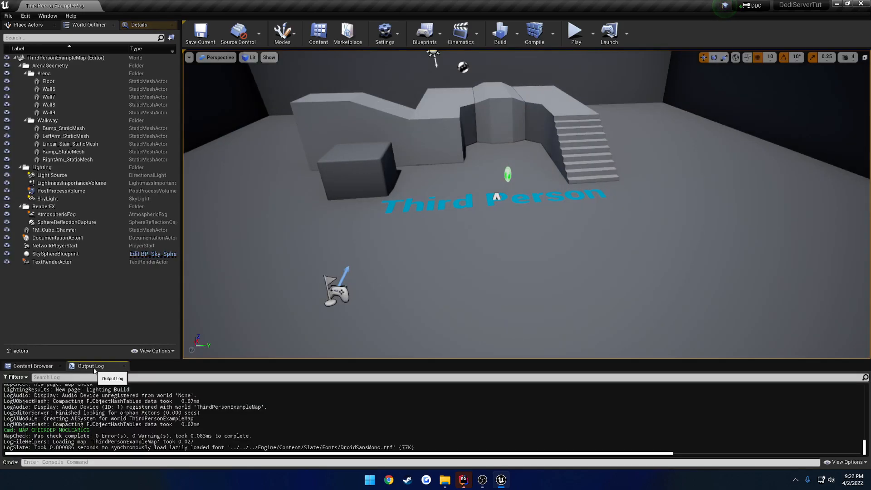
{"action": "left_click", "coordinate": [575, 31]}
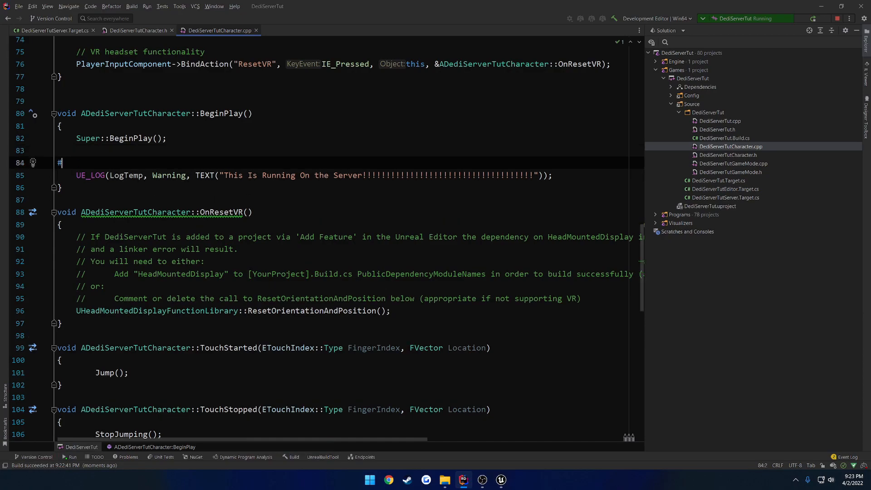
Wrap the UE_LOG warning in an #if UE_SERVER / #endif block
{"action": "type", "text": "if UE_SERVER"}
{"action": "type", "text": "#"}
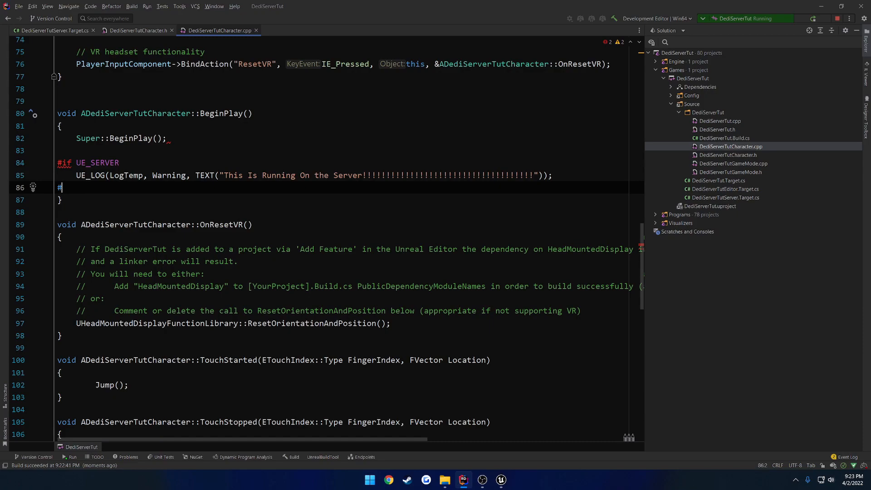
{"action": "type", "text": "endif"}
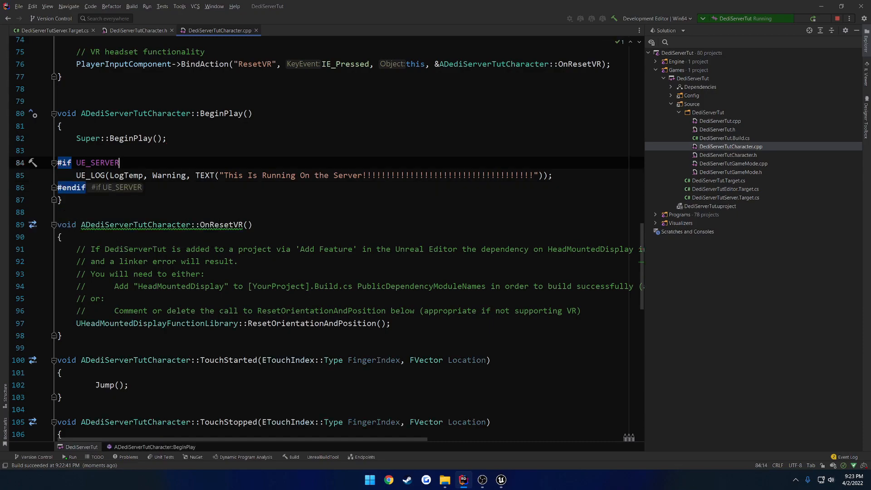
{"action": "left_click_drag", "start_coordinate": [55, 163], "coordinate": [118, 163]}
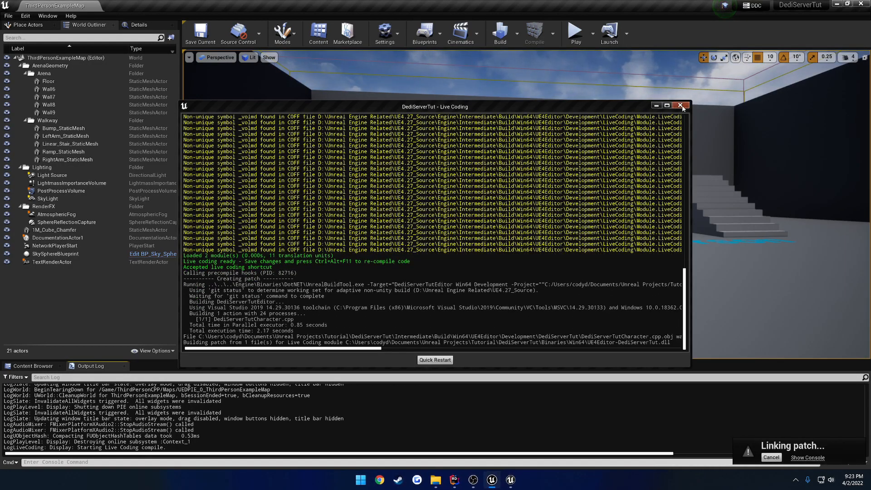
Package the dedicated server build into the TutPackaged folder
{"action": "left_click", "coordinate": [680, 105]}
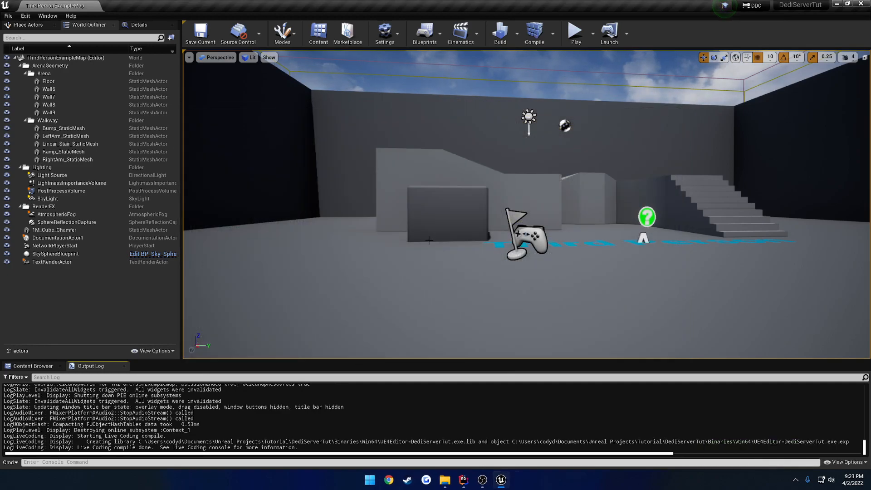
{"action": "left_click", "coordinate": [8, 14]}
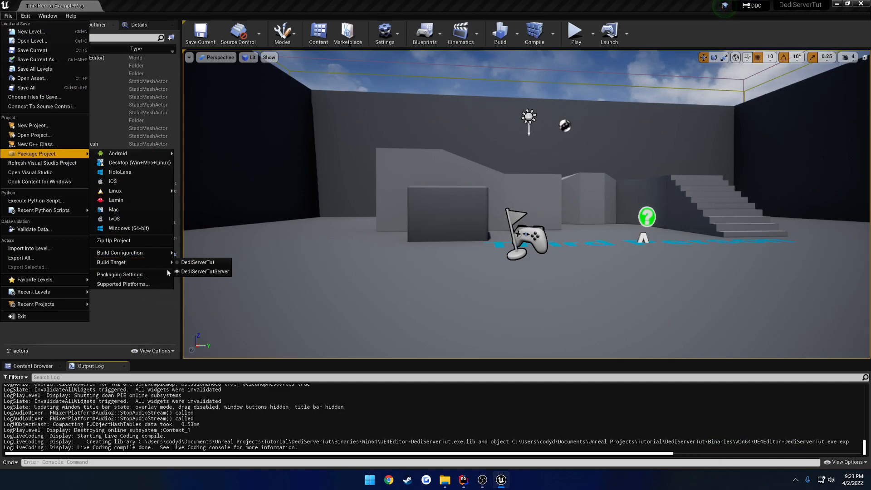
{"action": "left_click", "coordinate": [129, 229]}
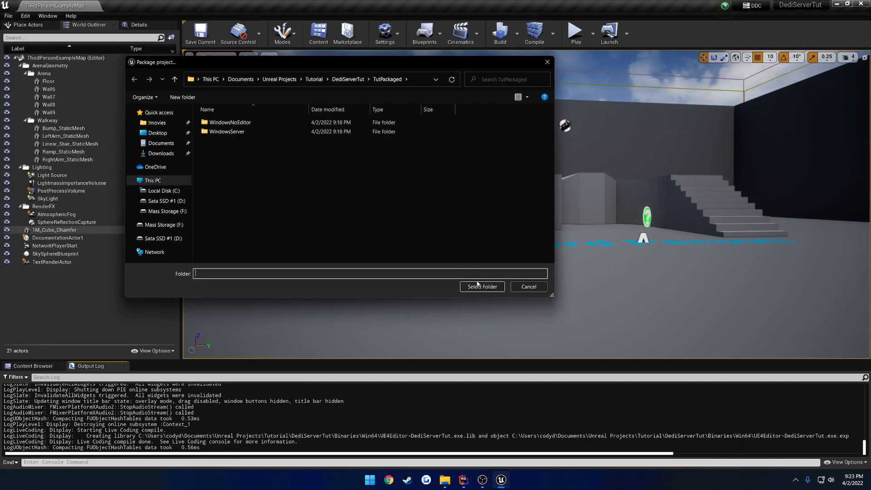
{"action": "left_click", "coordinate": [483, 286]}
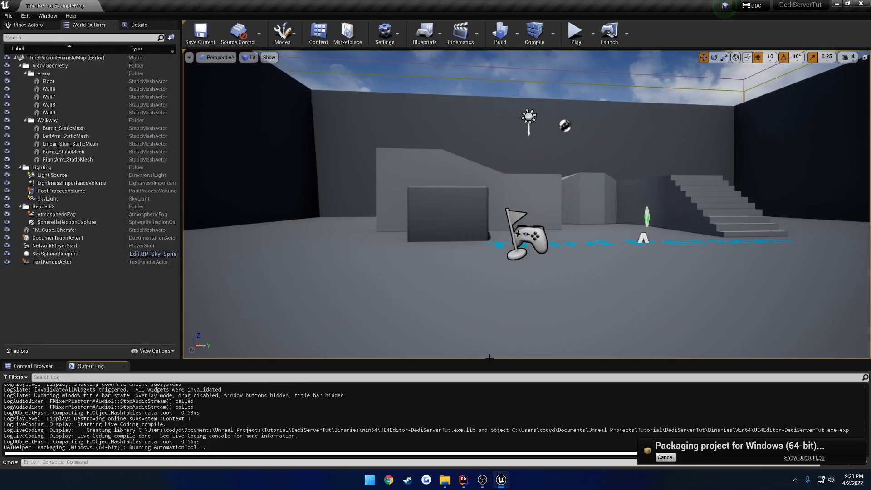
Start another Windows client packaging run from the File menu
{"action": "right_click", "coordinate": [491, 274]}
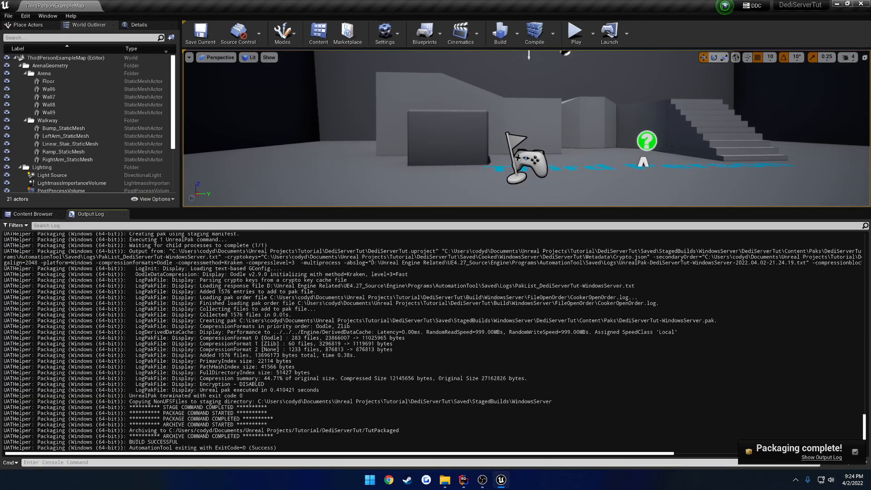
{"action": "left_click", "coordinate": [7, 16]}
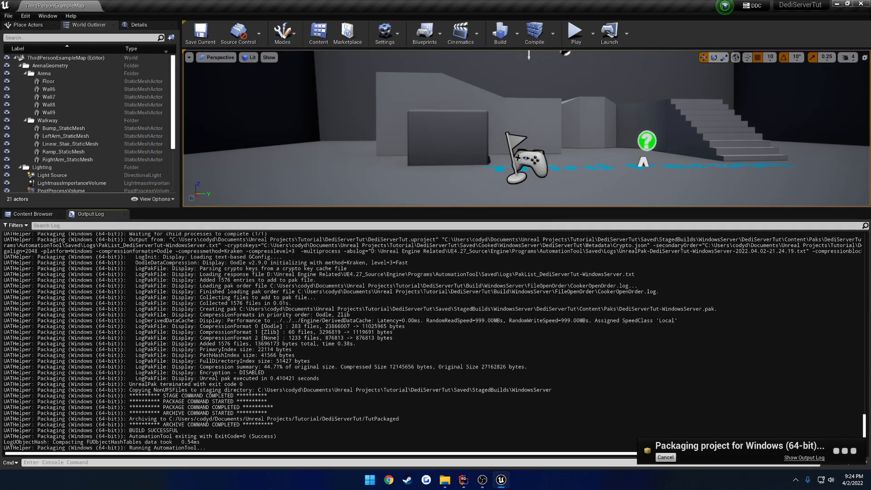
Launch the packaged dedicated server from TutPackaged > WindowsServer
{"action": "left_click", "coordinate": [447, 480]}
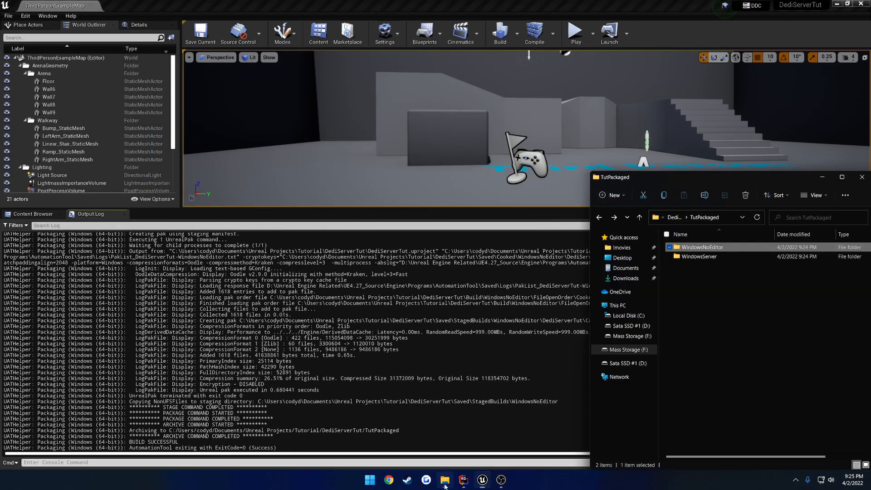
{"action": "mouse_move", "coordinate": [722, 265]}
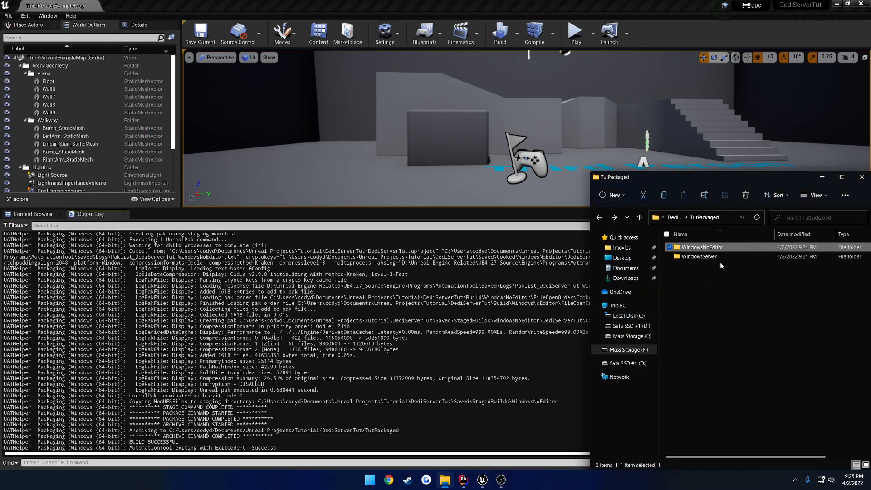
{"action": "double_click", "coordinate": [699, 256]}
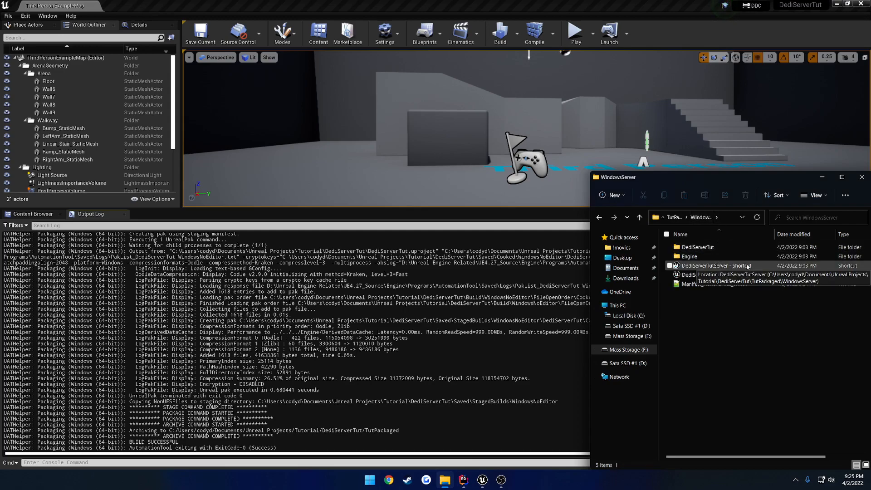
{"action": "double_click", "coordinate": [717, 265]}
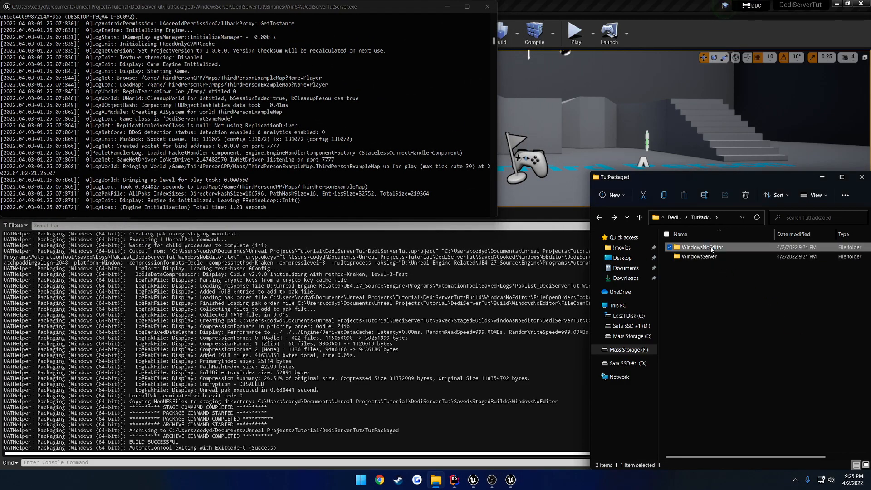
Create a shortcut to DediServerTut in WindowsNoEditor and launch the client from it
{"action": "double_click", "coordinate": [702, 247]}
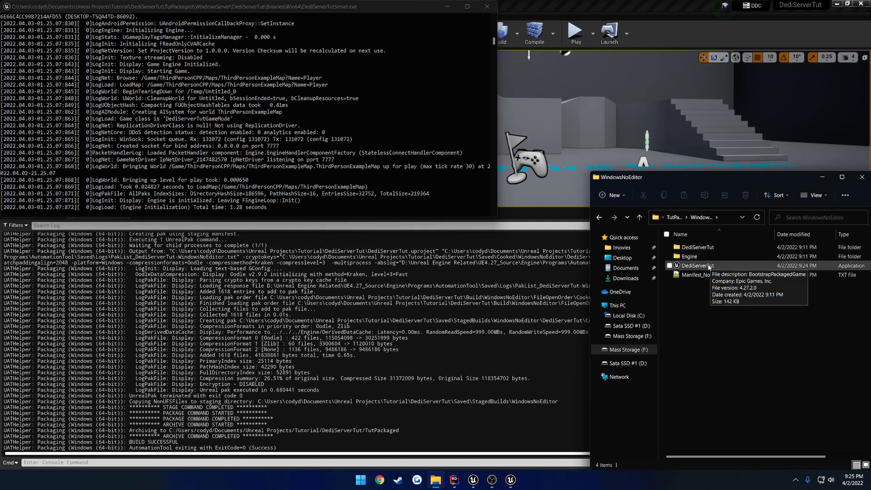
{"action": "right_click", "coordinate": [697, 265]}
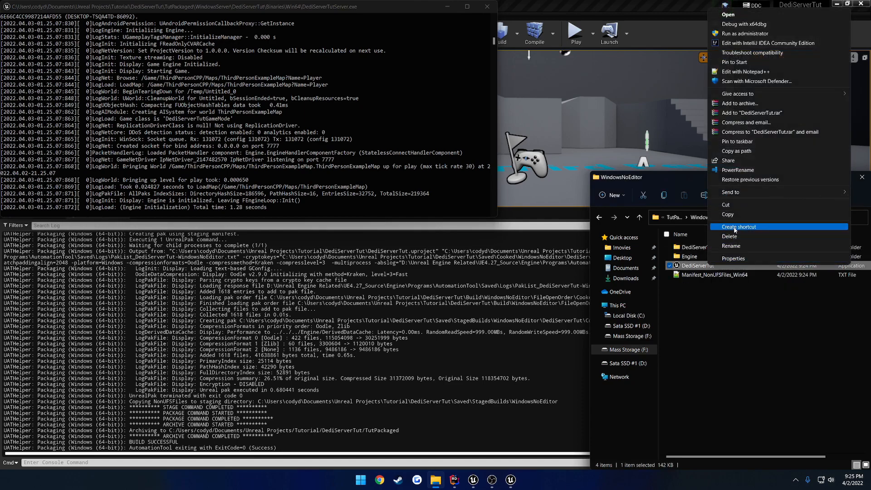
{"action": "left_click", "coordinate": [739, 227]}
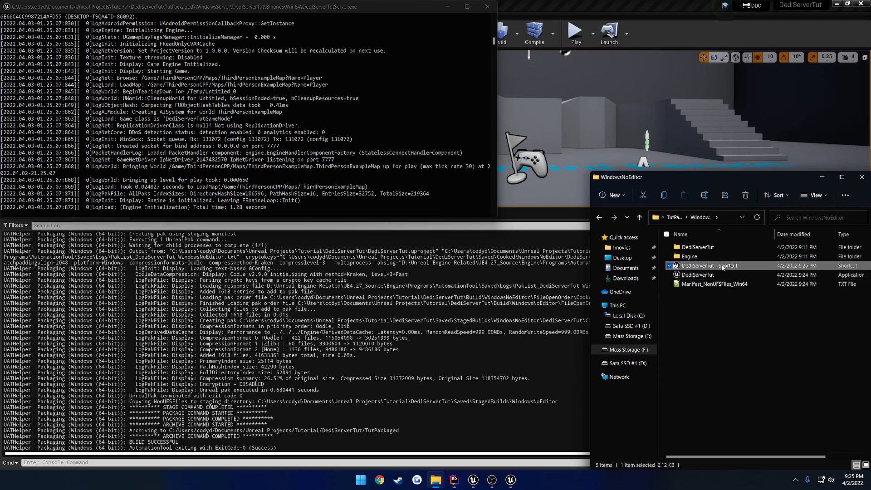
{"action": "double_click", "coordinate": [709, 265]}
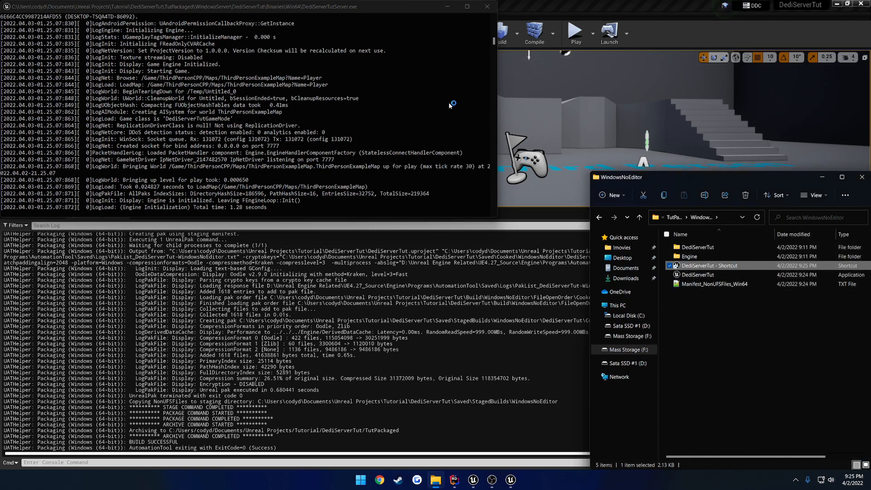
{"action": "double_click", "coordinate": [710, 265]}
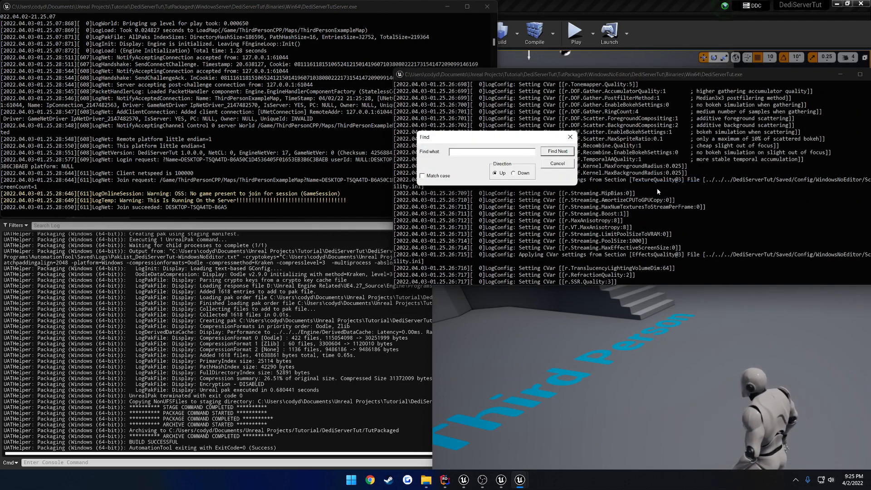
Search the client log window for "This" to confirm the server message is absent
{"action": "type", "text": "This"}
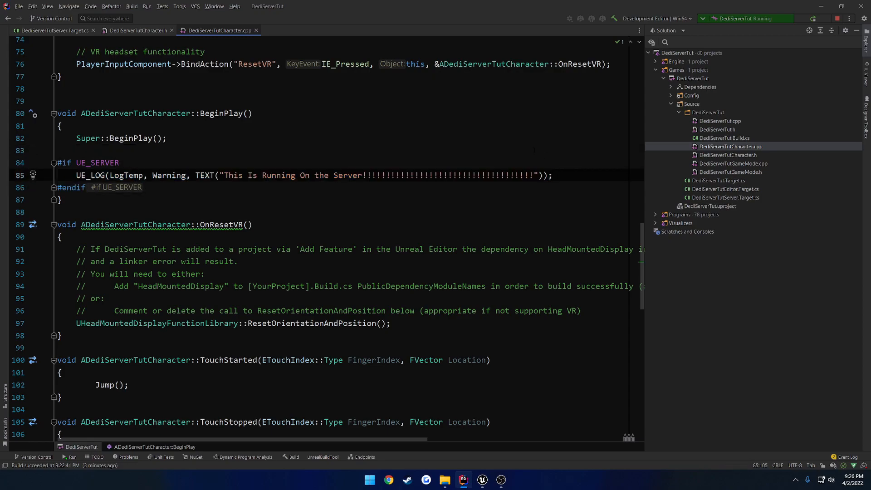
{"action": "mouse_move", "coordinate": [534, 151]}
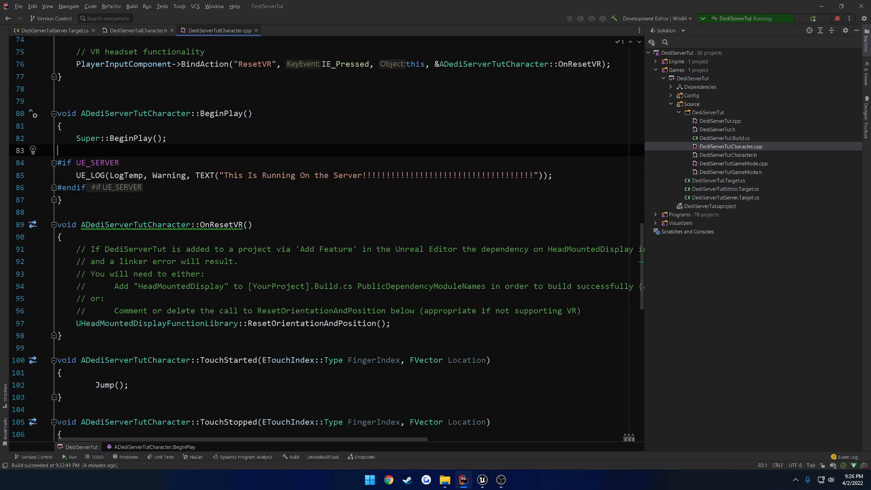
Change the guard to #if !UE_SERVER in the character's BeginPlay
{"action": "type", "text": "!"}
{"action": "left_click", "coordinate": [350, 175]}
{"action": "type", "text": "C"}
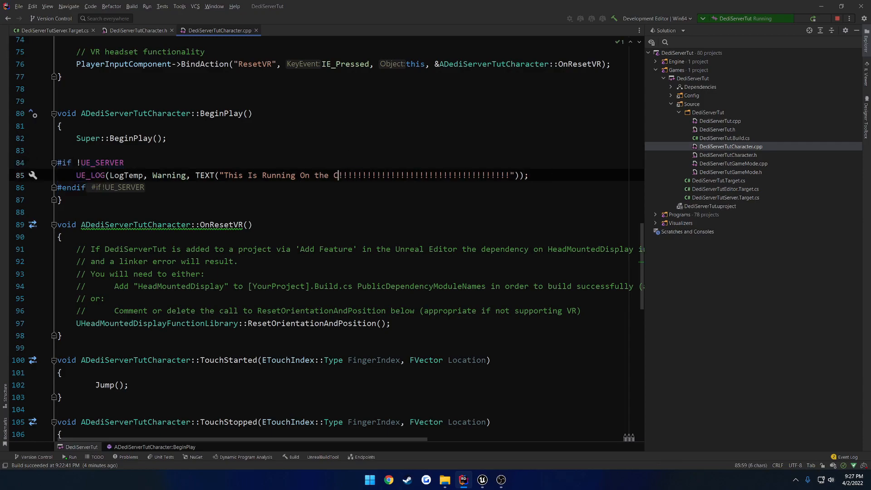
{"action": "type", "text": "lient"}
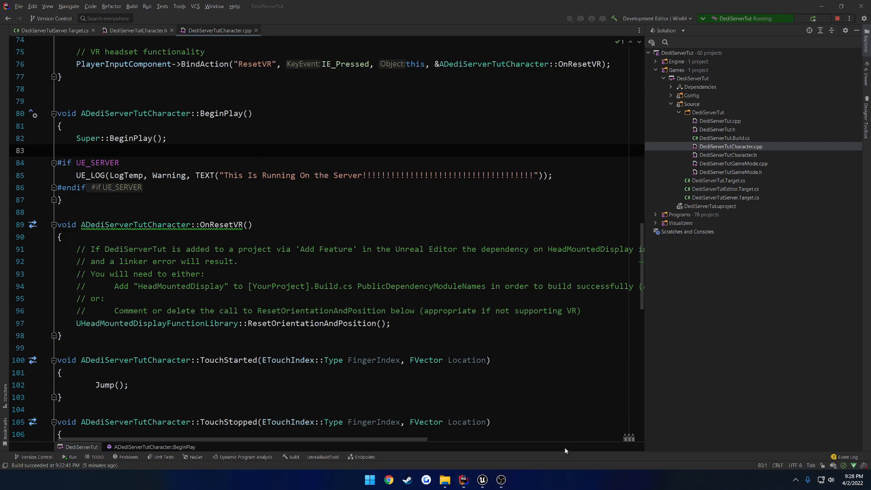
{"action": "mouse_move", "coordinate": [533, 410]}
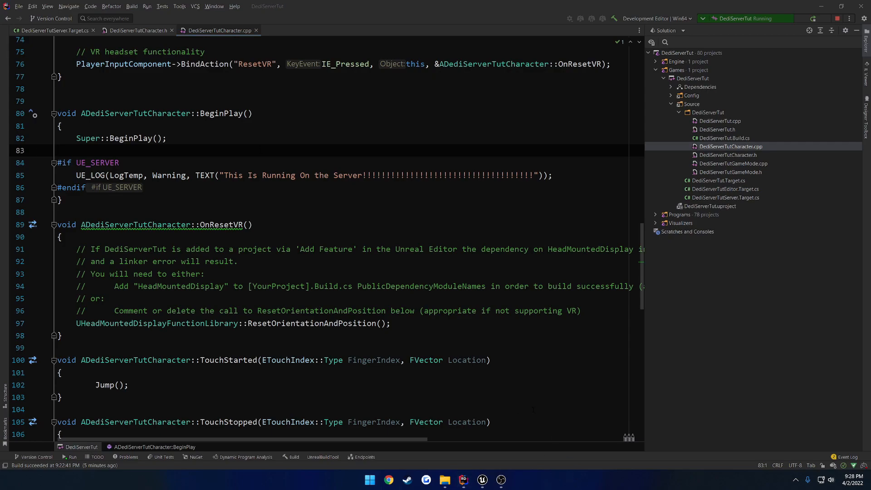